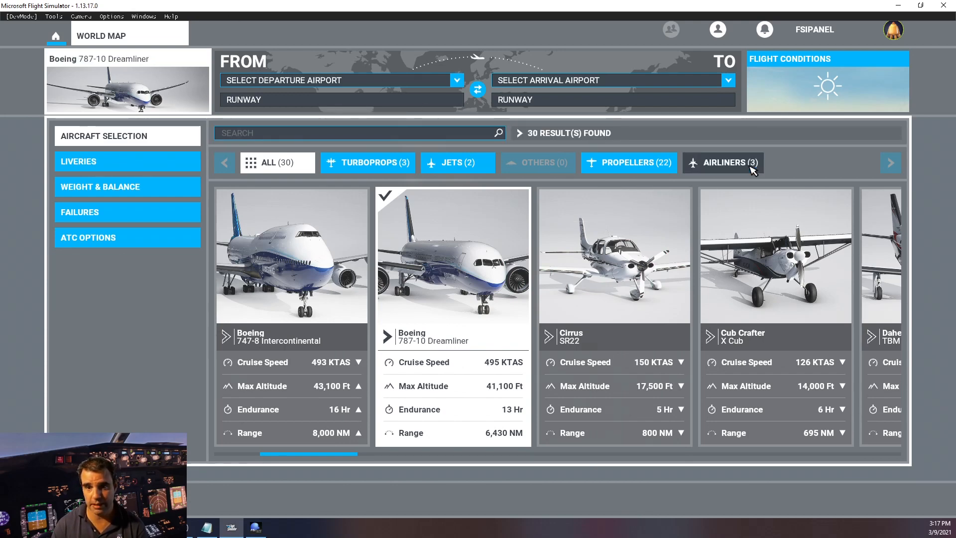
Step: Filter to Airliners, choose the Airbus A320neo, and set LSZH Zurich as departure
left_click(722, 162)
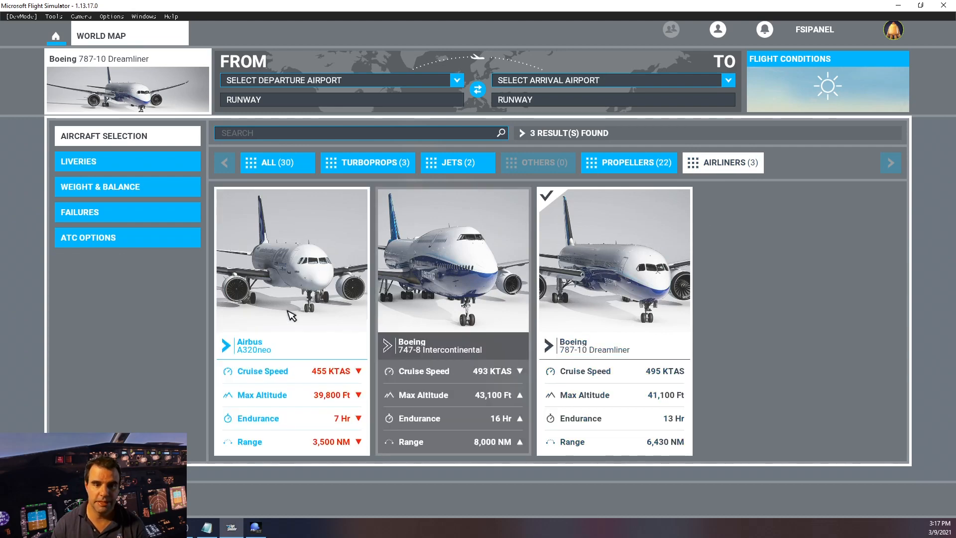
left_click(292, 260)
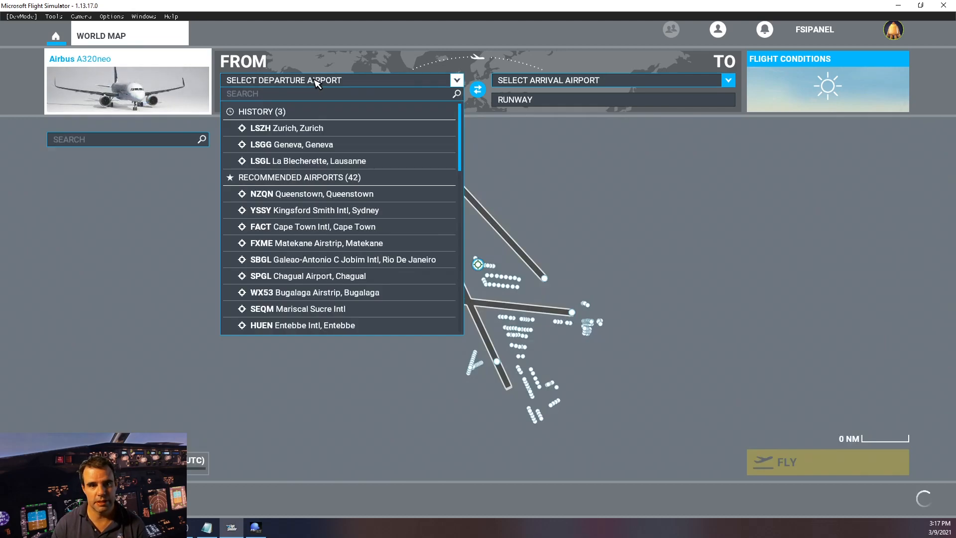
mouse_move(287, 127)
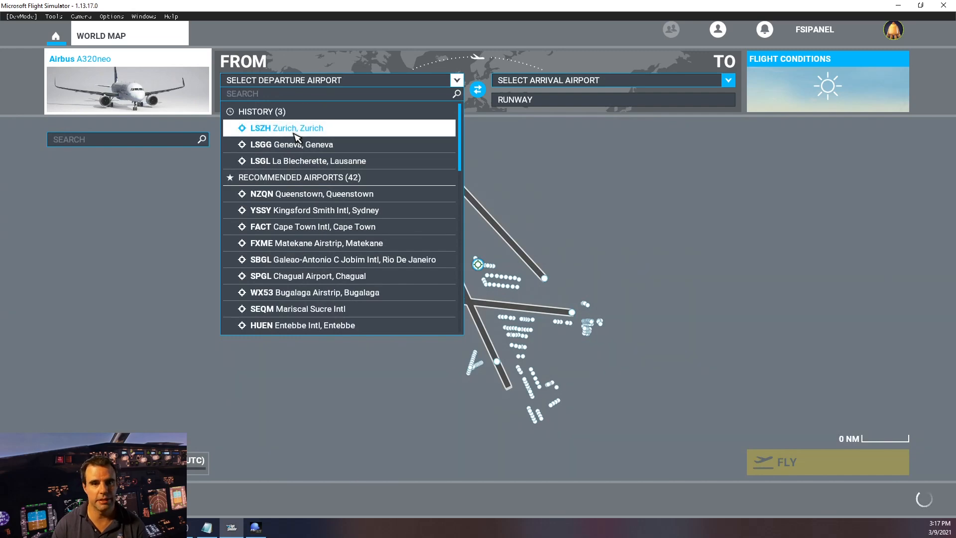
left_click(288, 128)
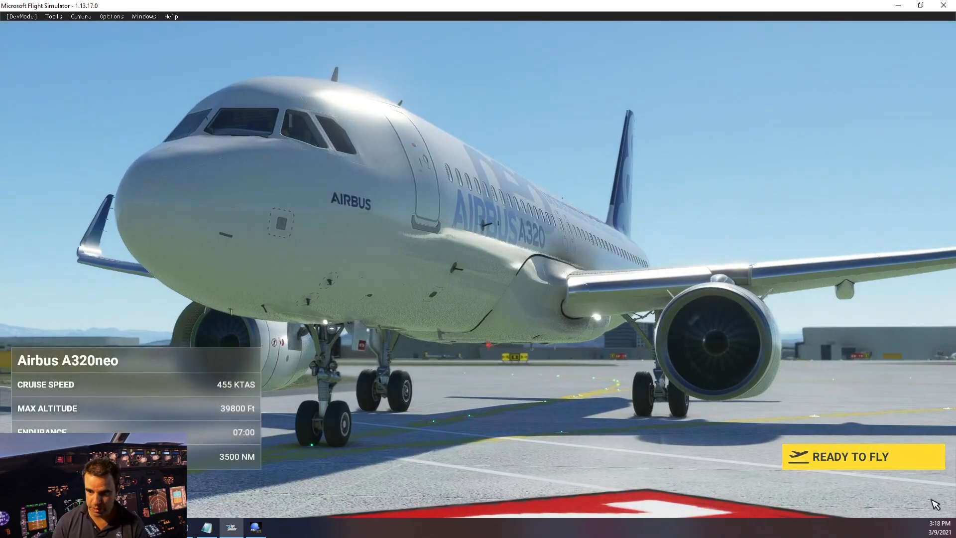
Step: Start the flight with Ready to Fly to enter the A320neo cockpit
left_click(861, 456)
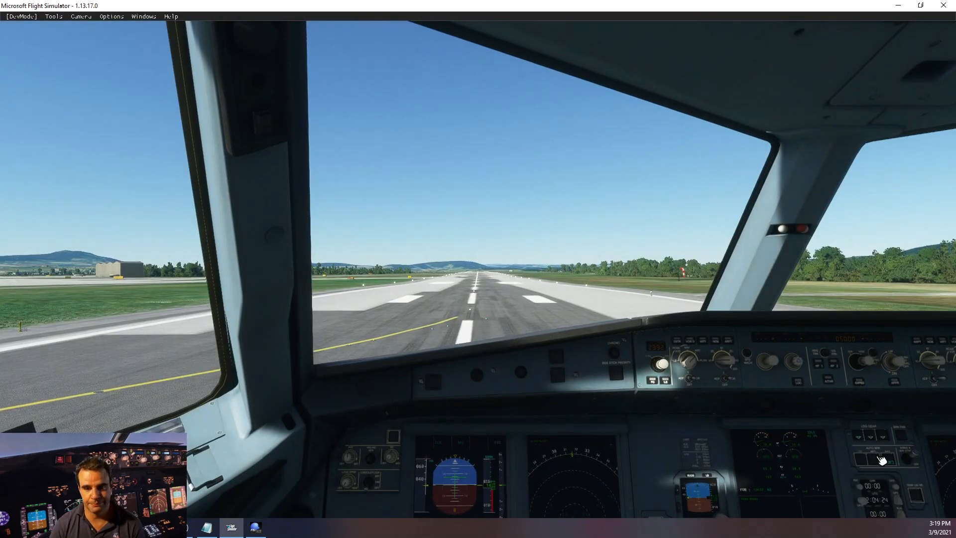
mouse_move(881, 460)
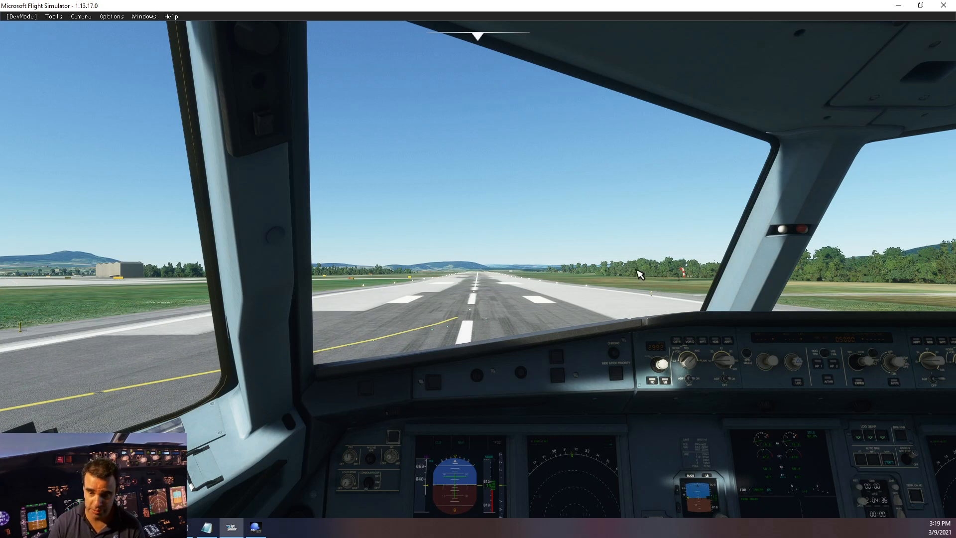
mouse_move(661, 280)
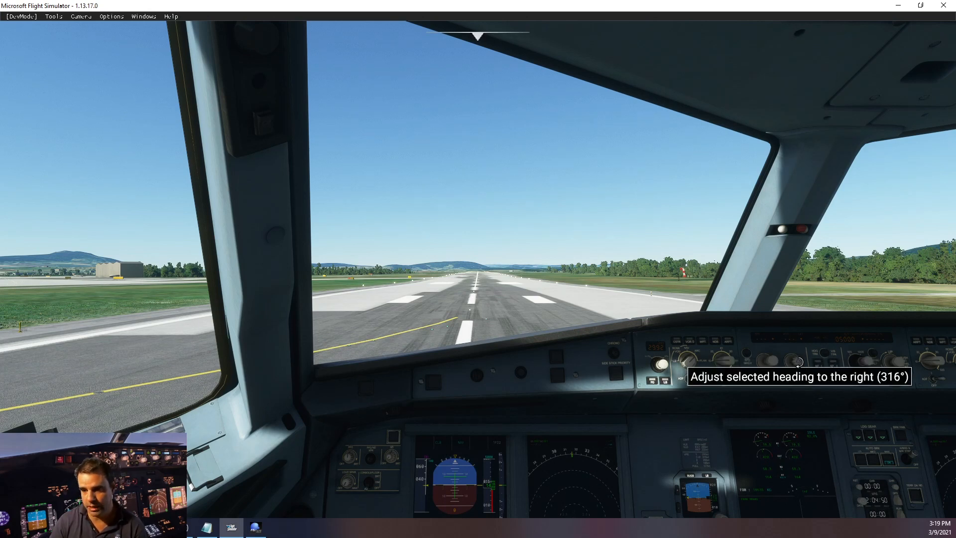
mouse_move(767, 347)
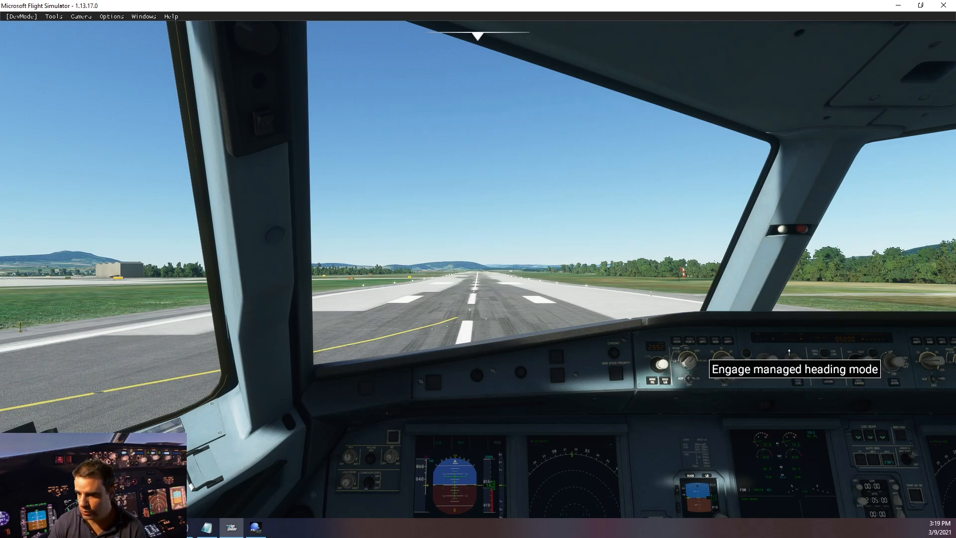
mouse_move(775, 373)
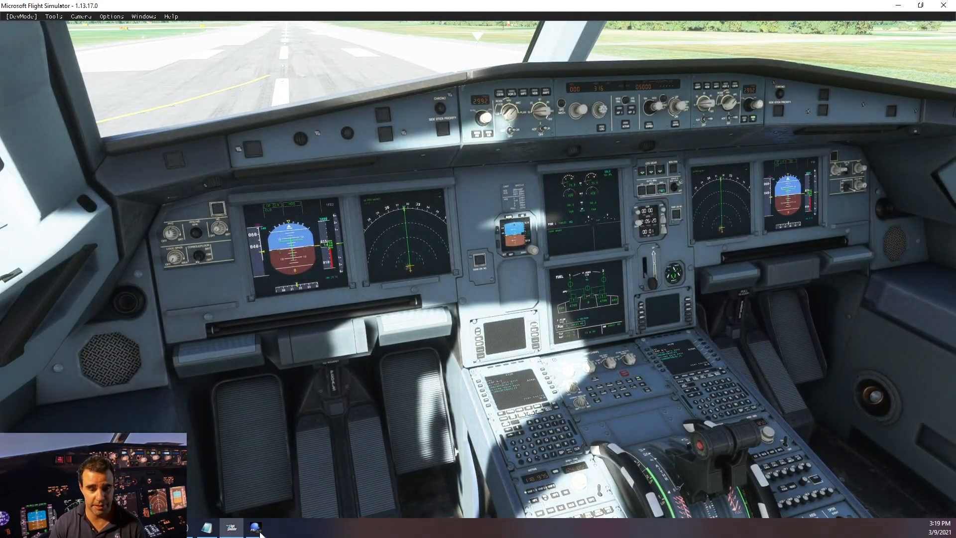
Step: In FSiPanel, select airport LSZH Zurich and pick runway 14 from the runway table
left_click(255, 527)
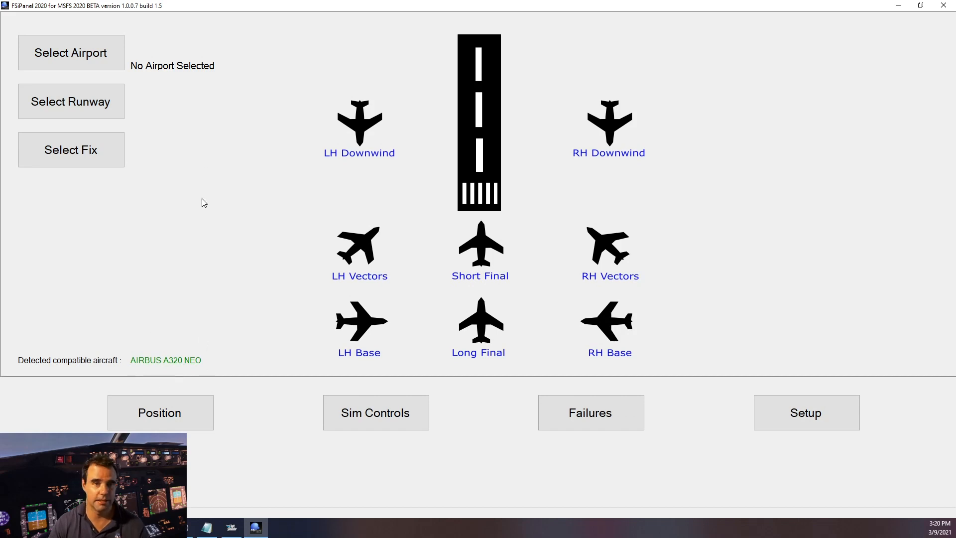
left_click(71, 52)
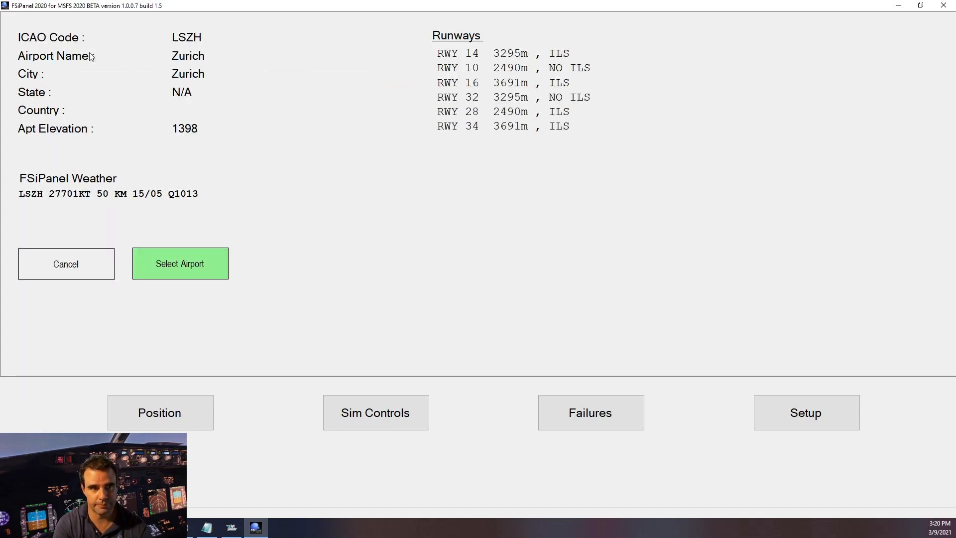
left_click(180, 263)
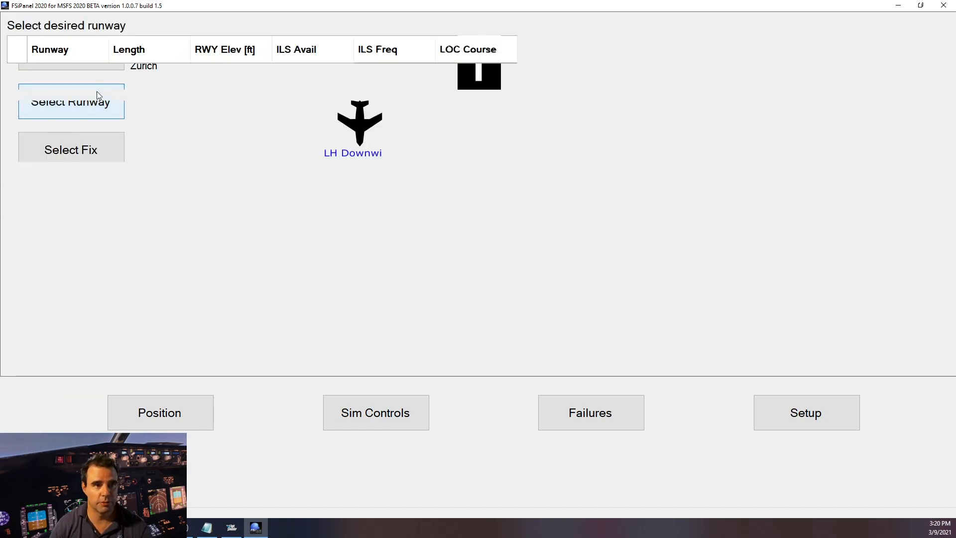
left_click(70, 102)
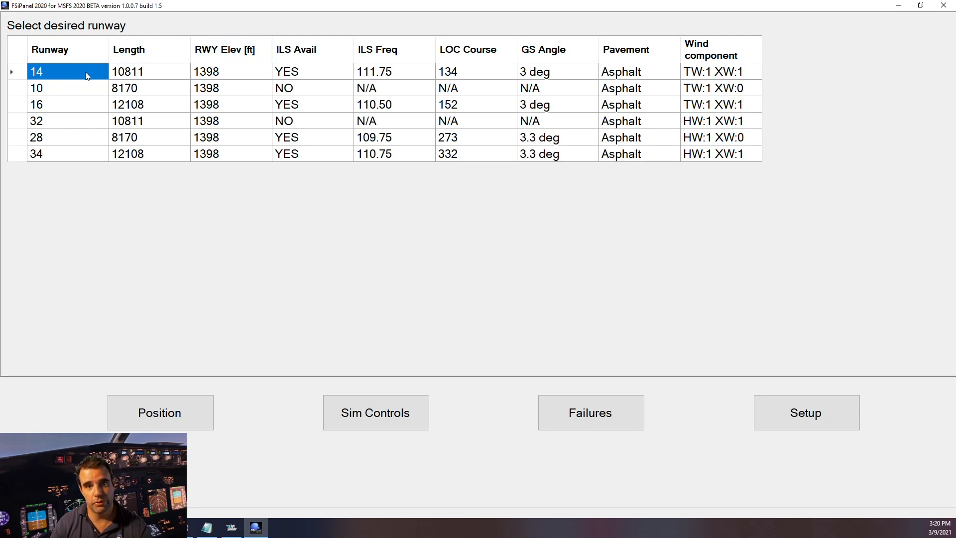
left_click(37, 71)
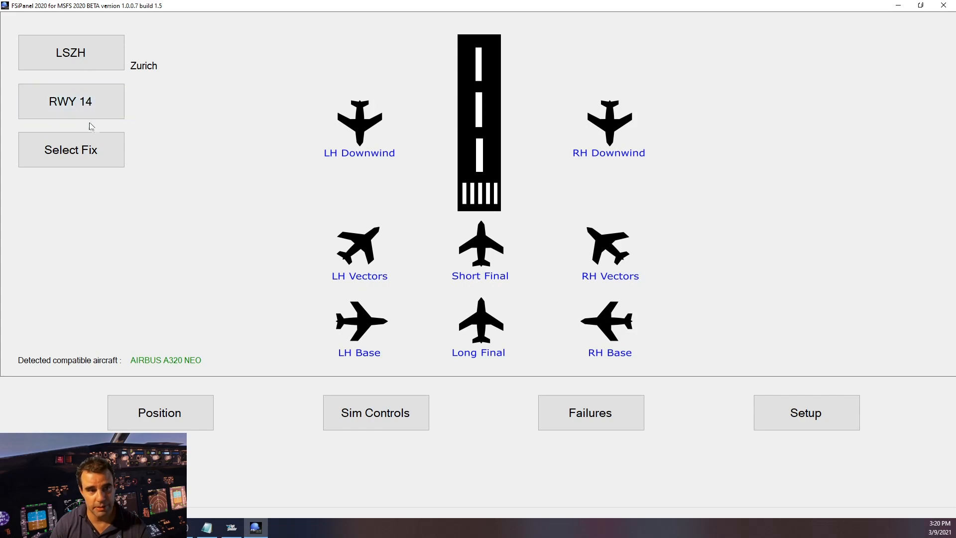
mouse_move(214, 179)
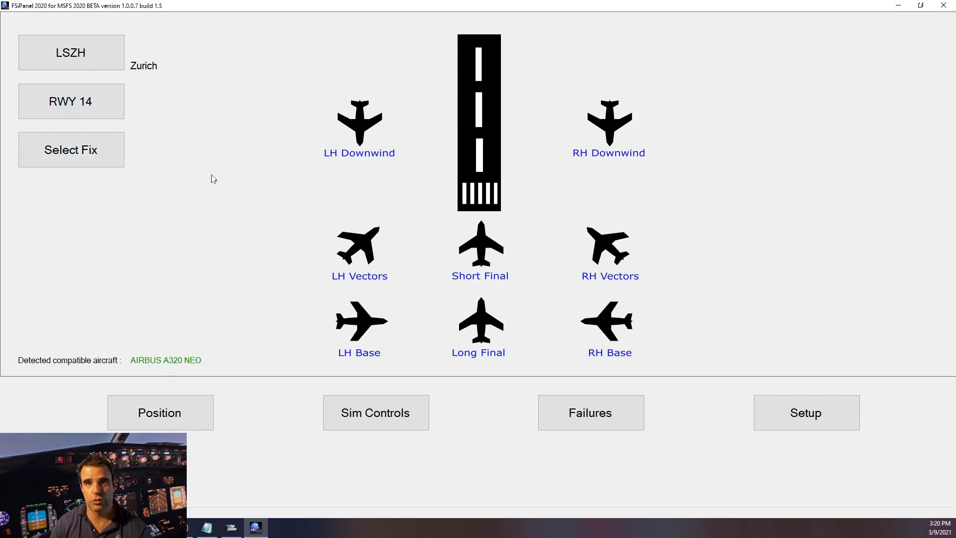
mouse_move(542, 243)
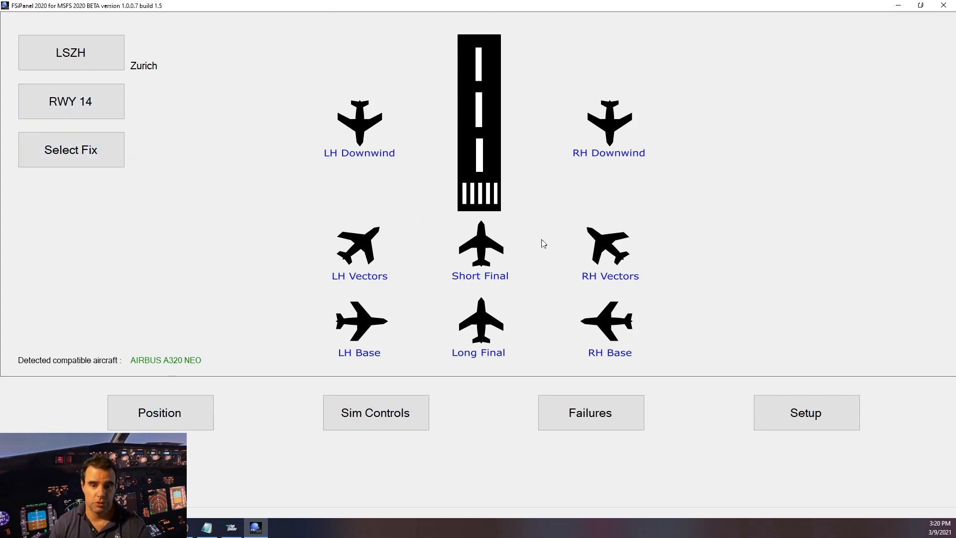
mouse_move(509, 329)
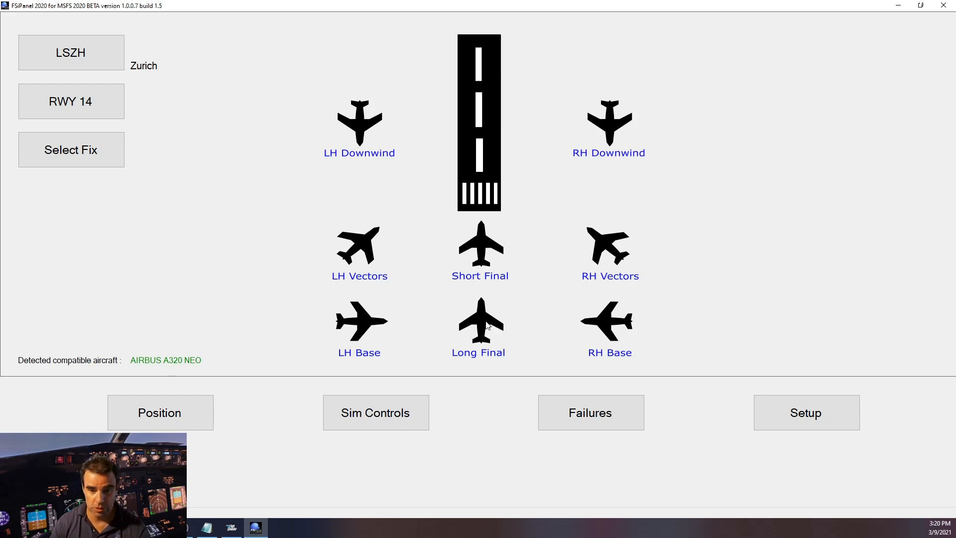
Step: Select the Long Final position: ILS RWY 14, 8 NM at 3700 ft
left_click(480, 329)
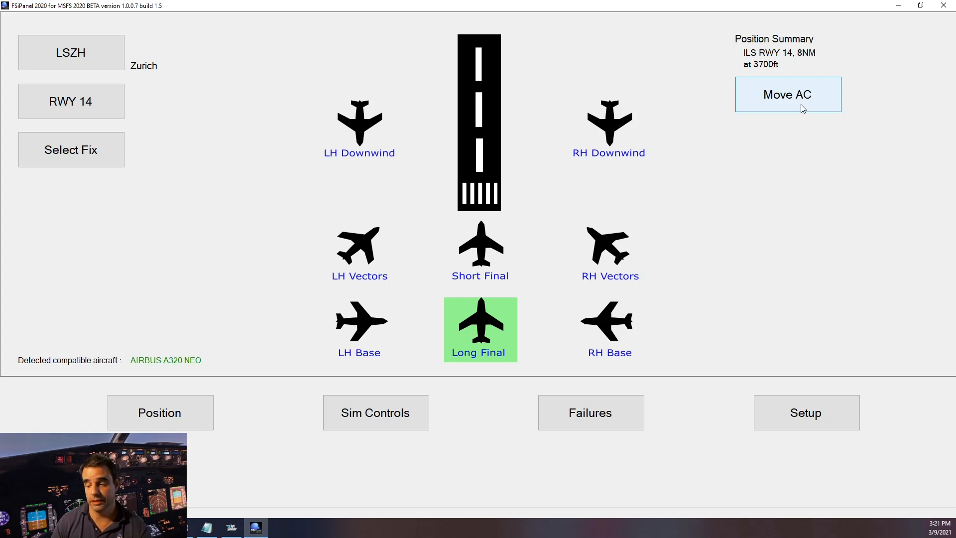
mouse_move(846, 129)
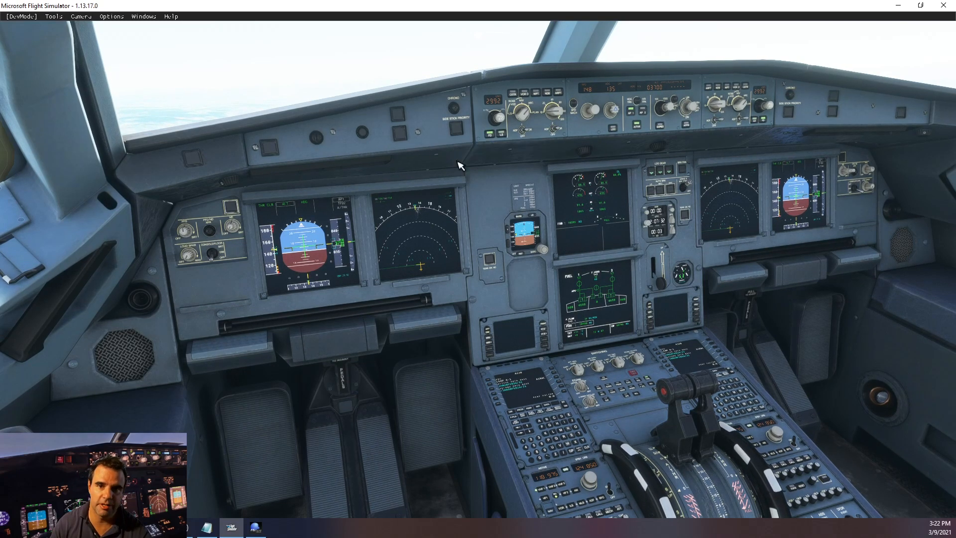
mouse_move(282, 270)
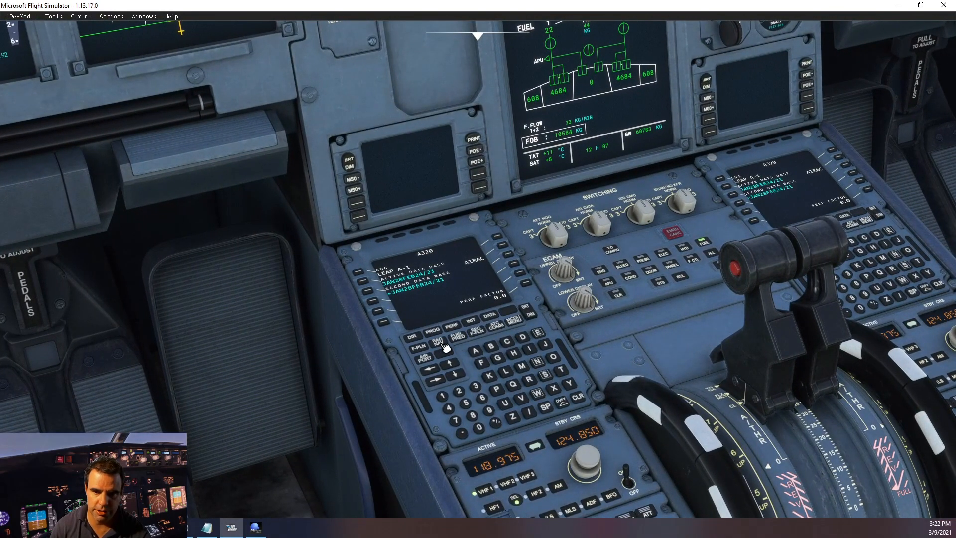
Step: Operate the Flight Simulator window as the A320neo flies the runway 14 approach
left_click(440, 342)
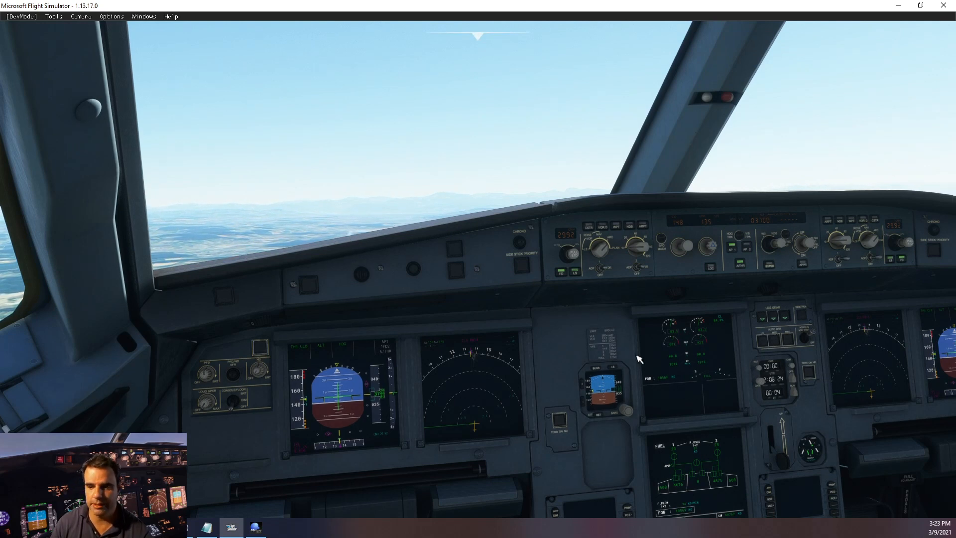
mouse_move(784, 345)
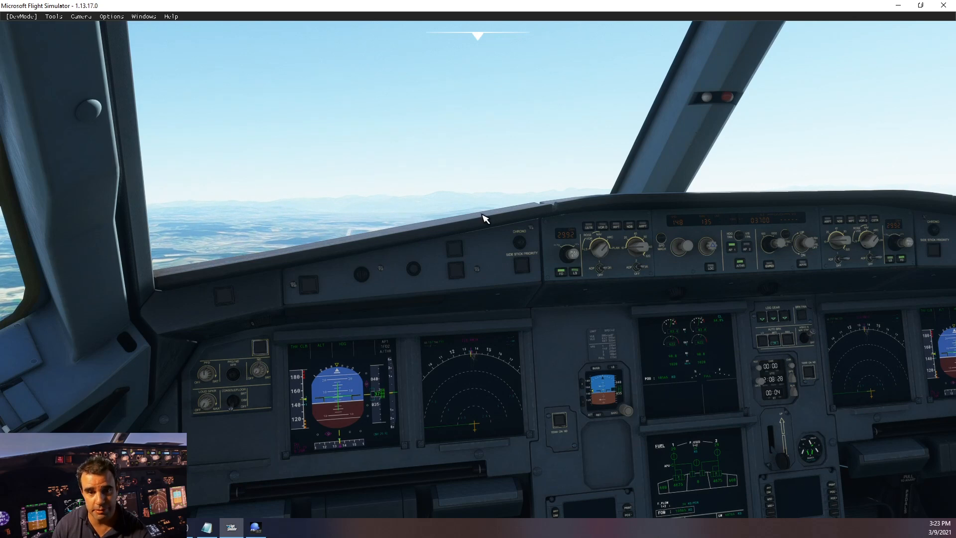
mouse_move(505, 212)
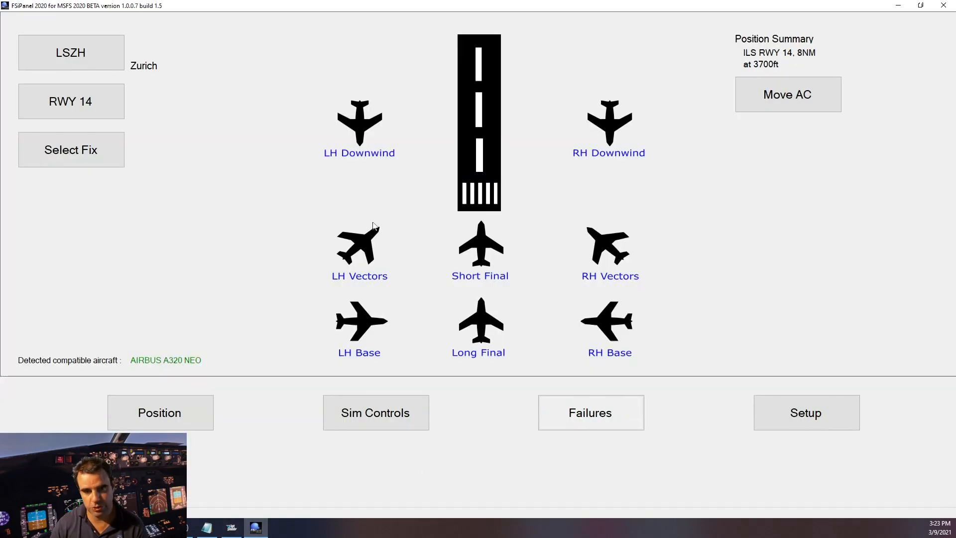
Step: Select LH Vectors for ILS runway 14 and move the A320neo there
left_click(359, 248)
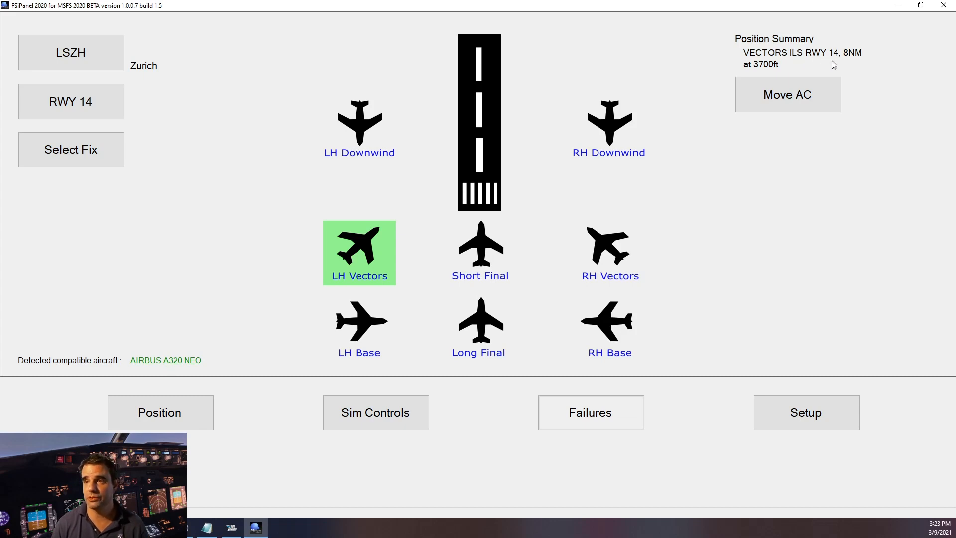
mouse_move(859, 60)
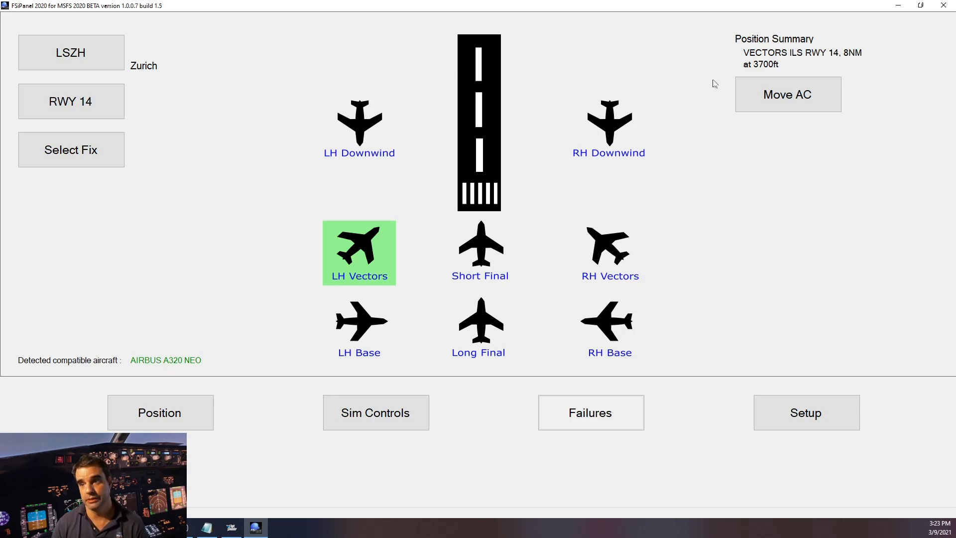
left_click(788, 94)
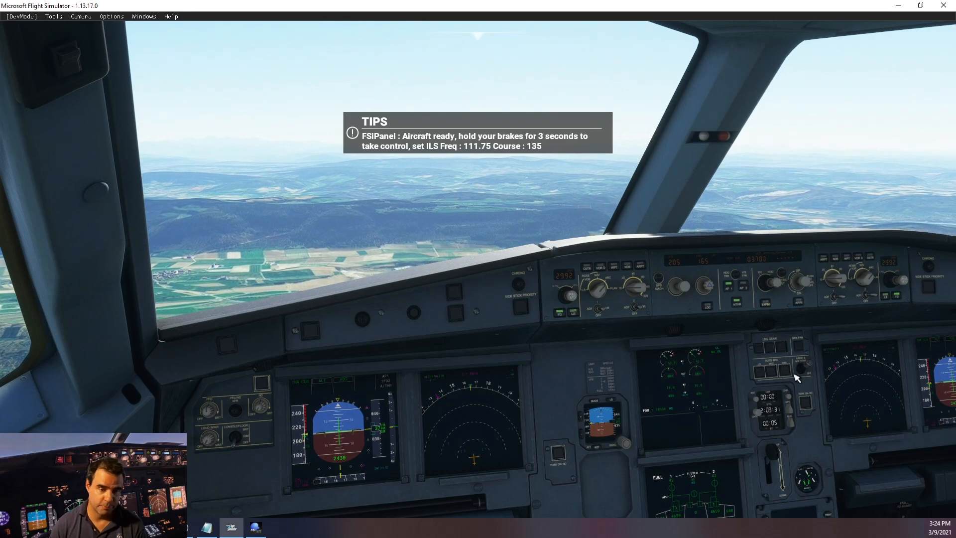
mouse_move(362, 437)
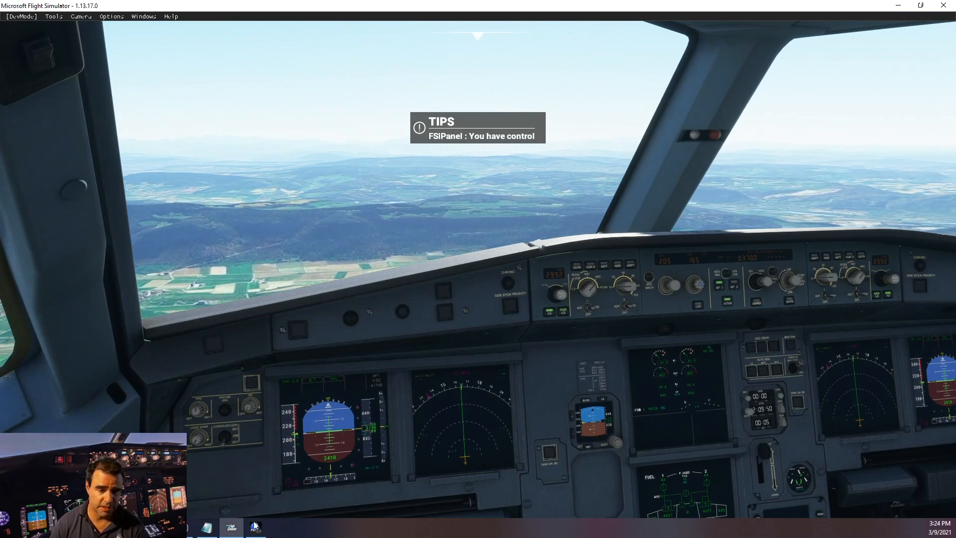
Step: Bring FSiPanel's Position options page forward after taking control of the aircraft
left_click(255, 526)
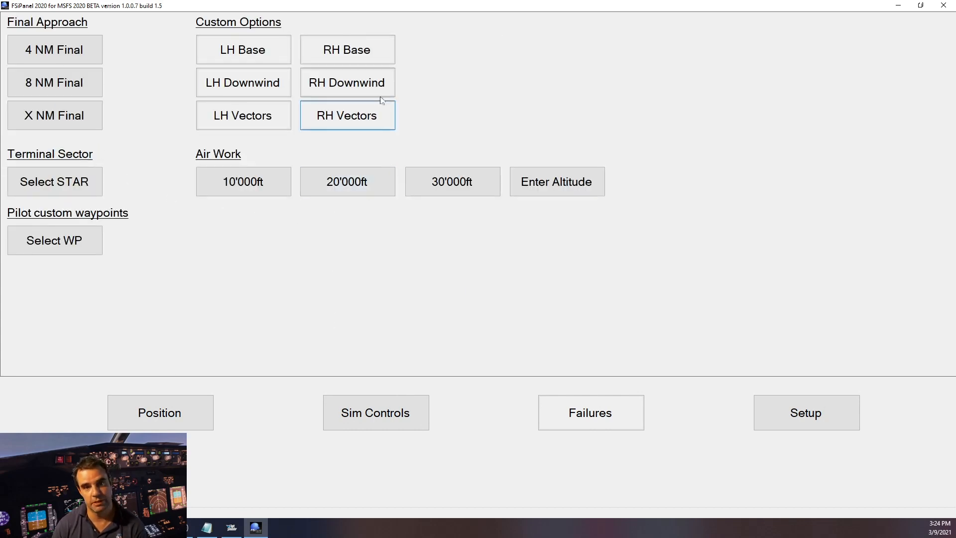
Step: Choose RH Downwind with 4 NM offset and 5000 ft altitude, then move the A320neo
left_click(347, 82)
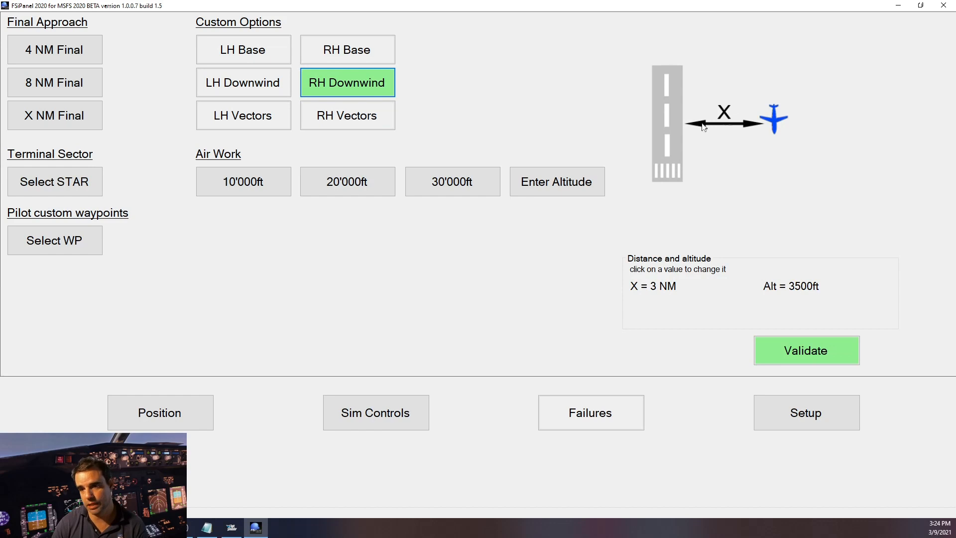
mouse_move(718, 128)
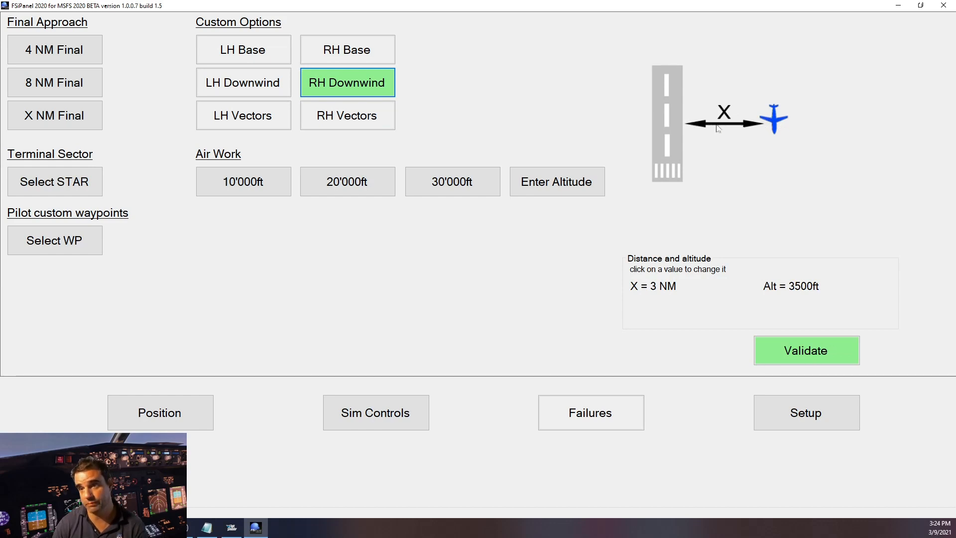
mouse_move(669, 277)
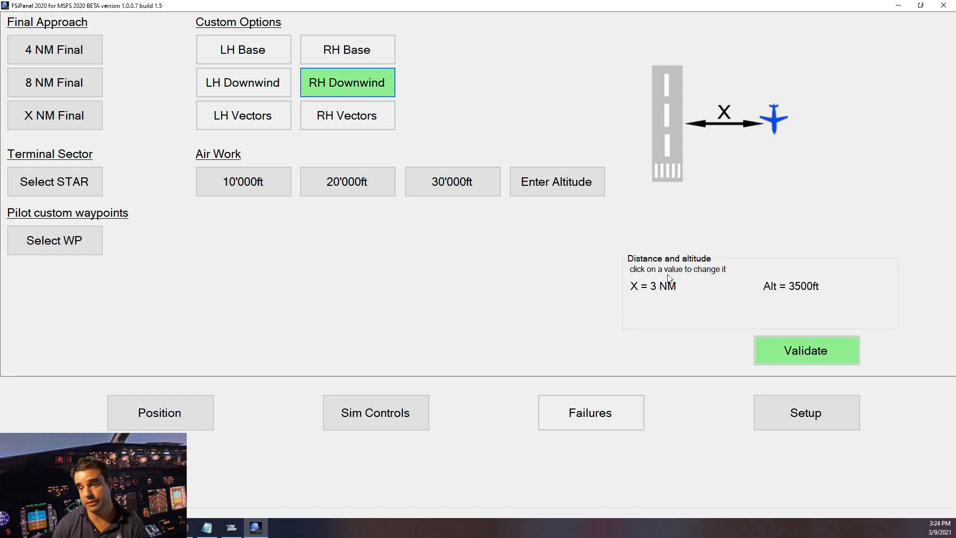
left_click(547, 229)
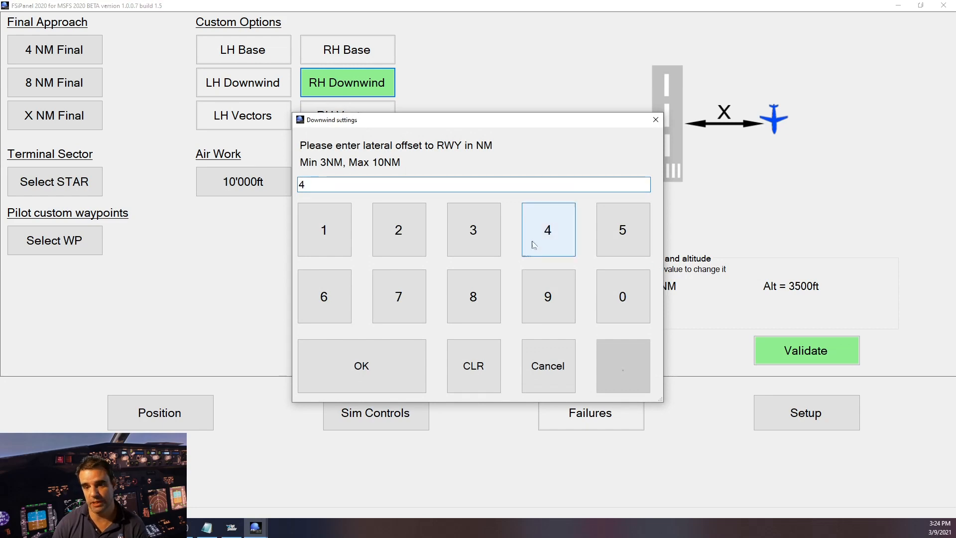
left_click(361, 365)
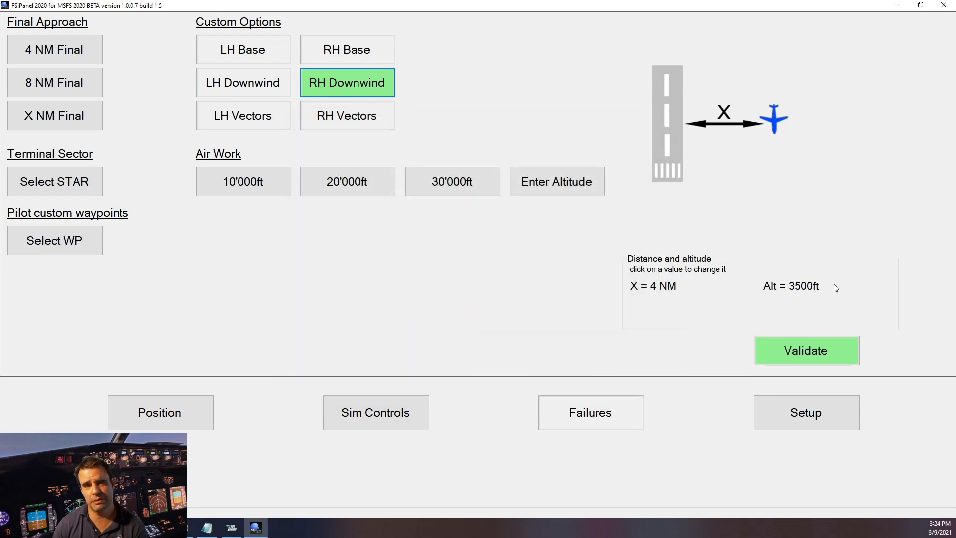
left_click(556, 181)
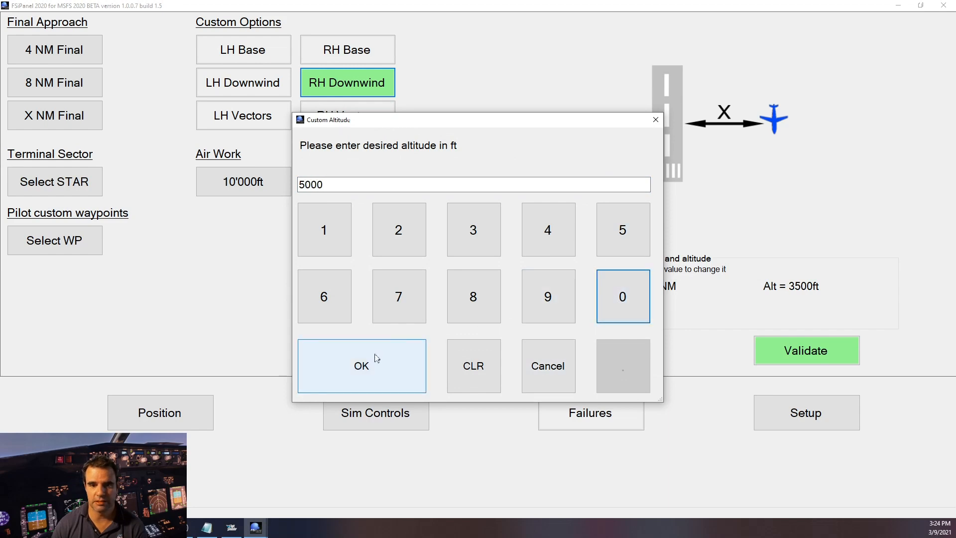
left_click(361, 365)
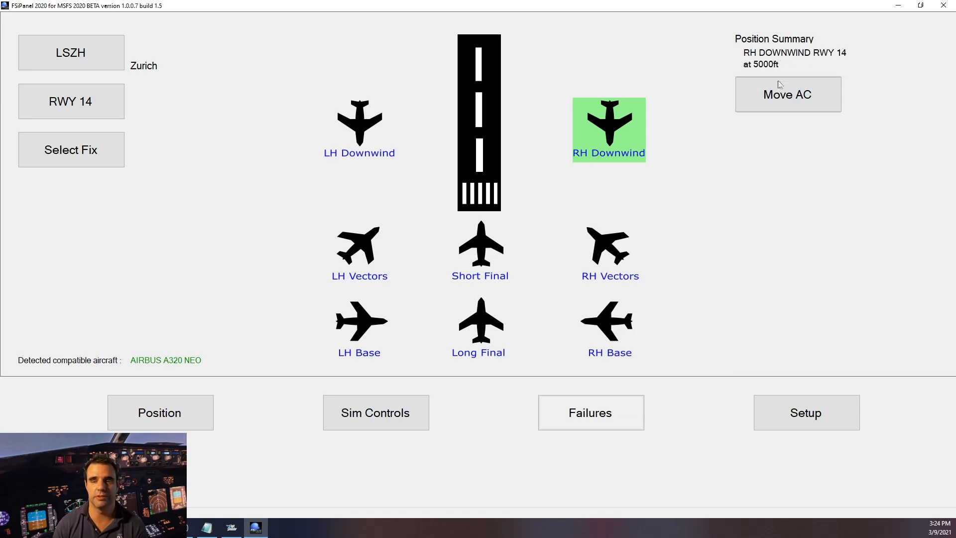
left_click(788, 94)
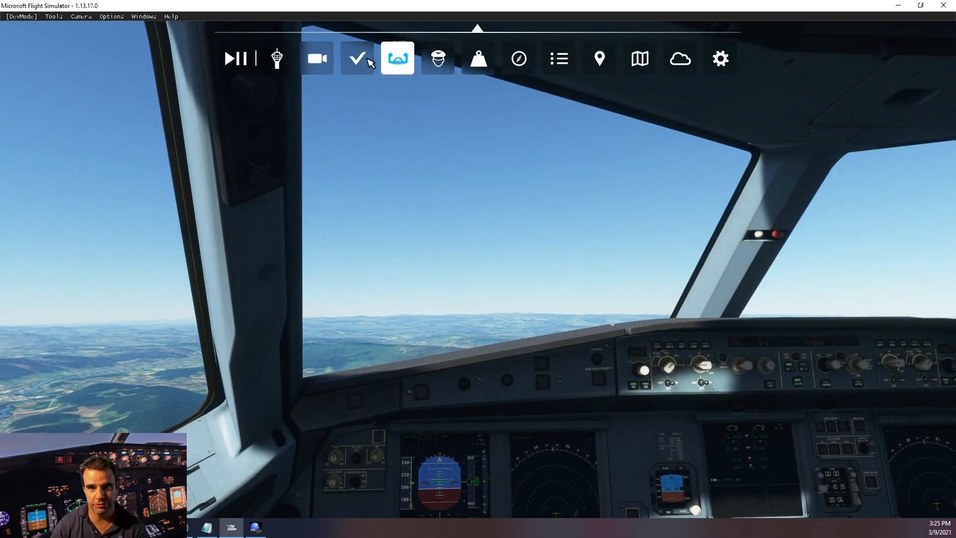
left_click(317, 59)
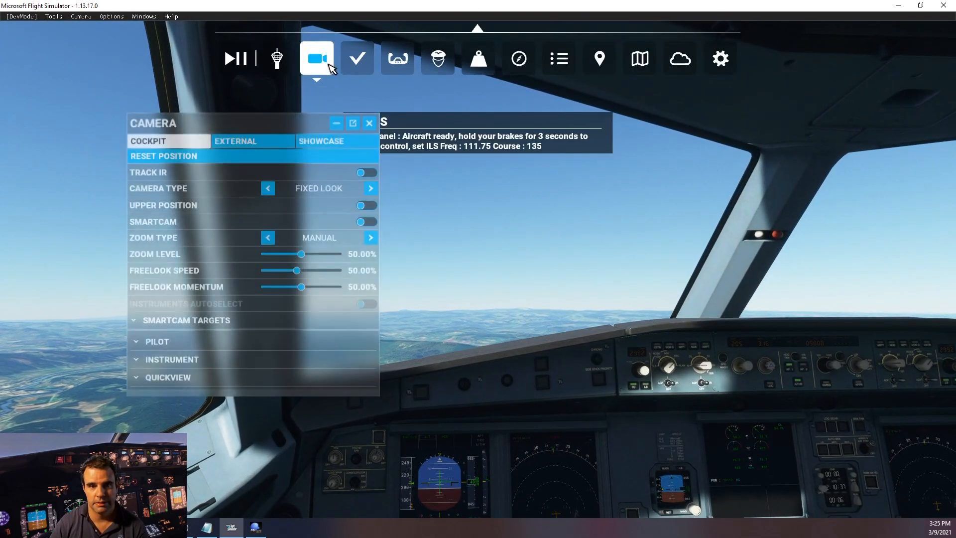
left_click(235, 140)
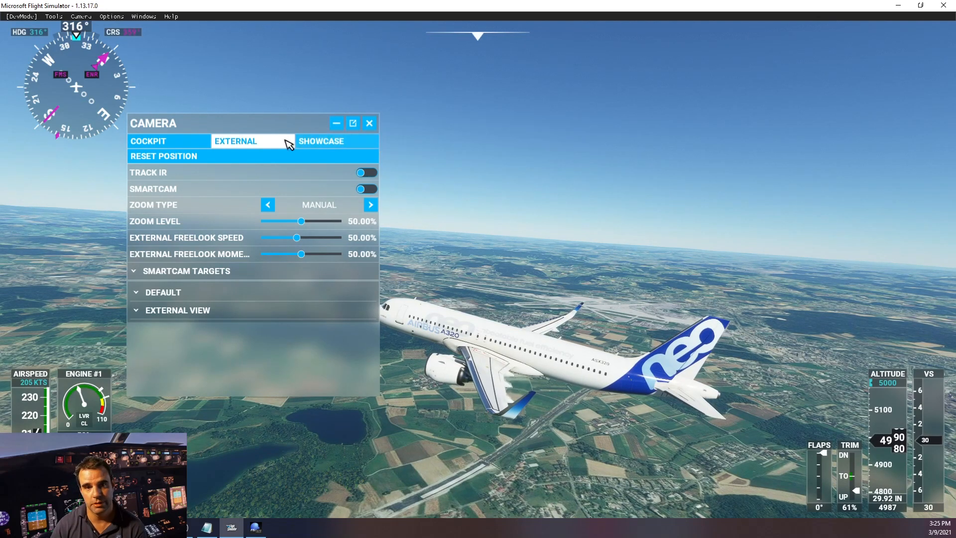
left_click(147, 141)
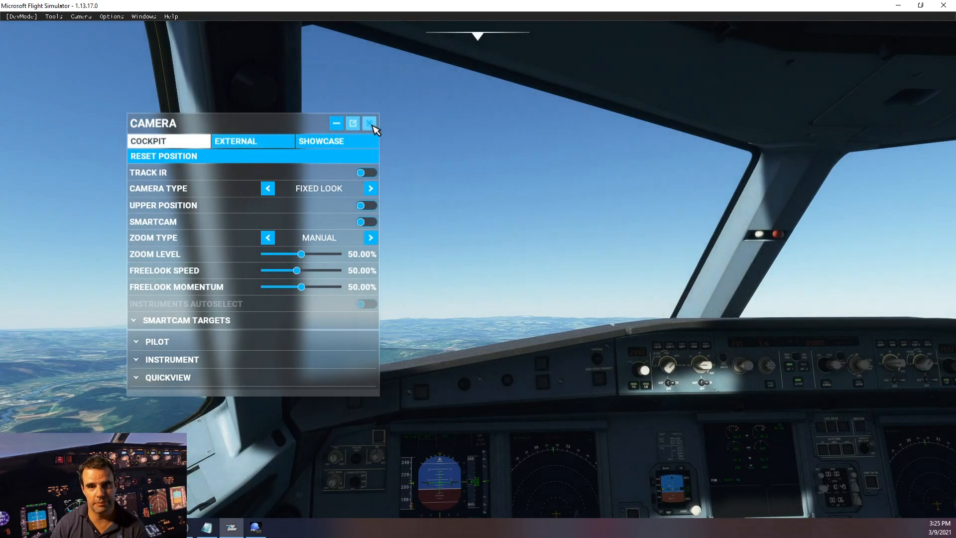
left_click(369, 123)
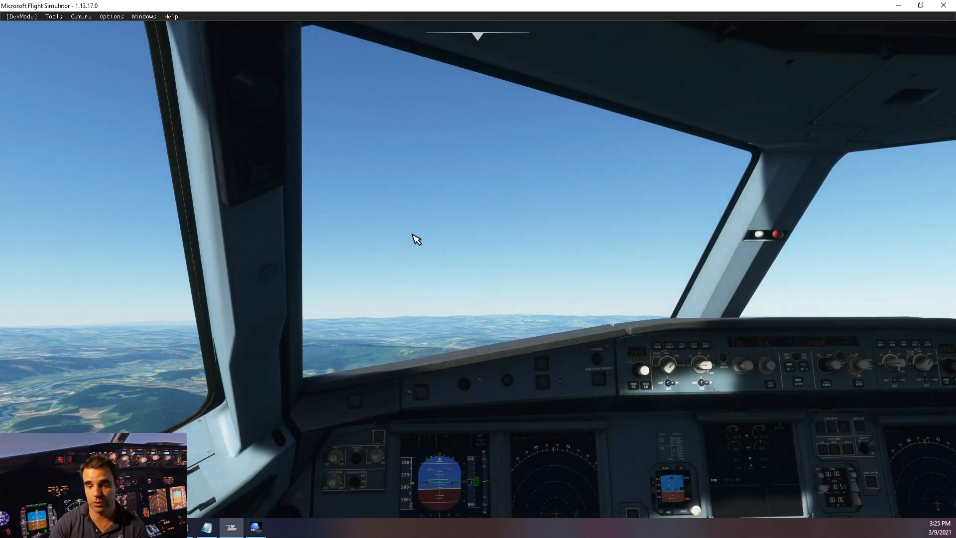